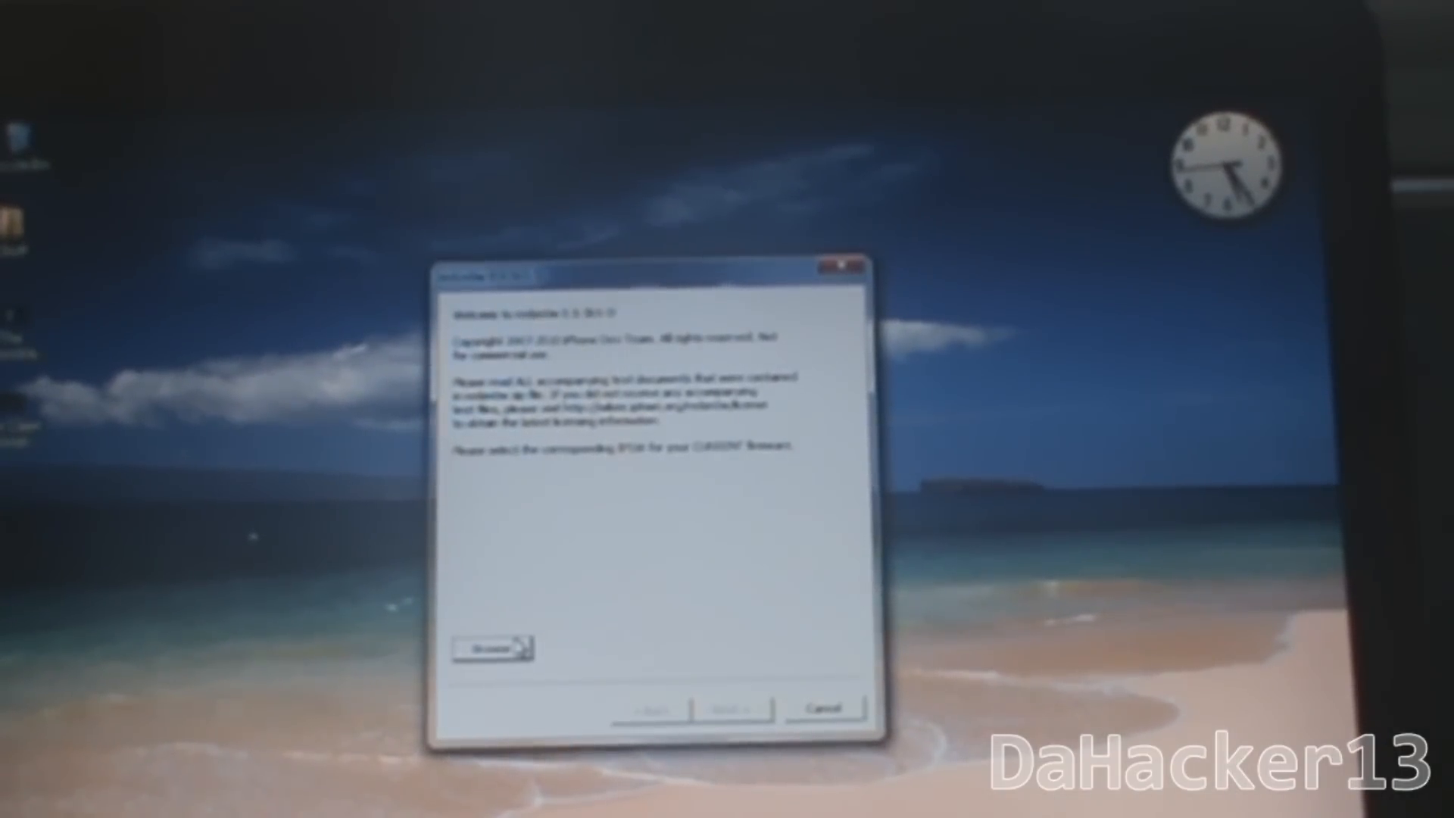
# - Select the iPod 4.0 Restore.ipsw firmware from the Desktop for redsn0w to process
pyautogui.click(490, 647)
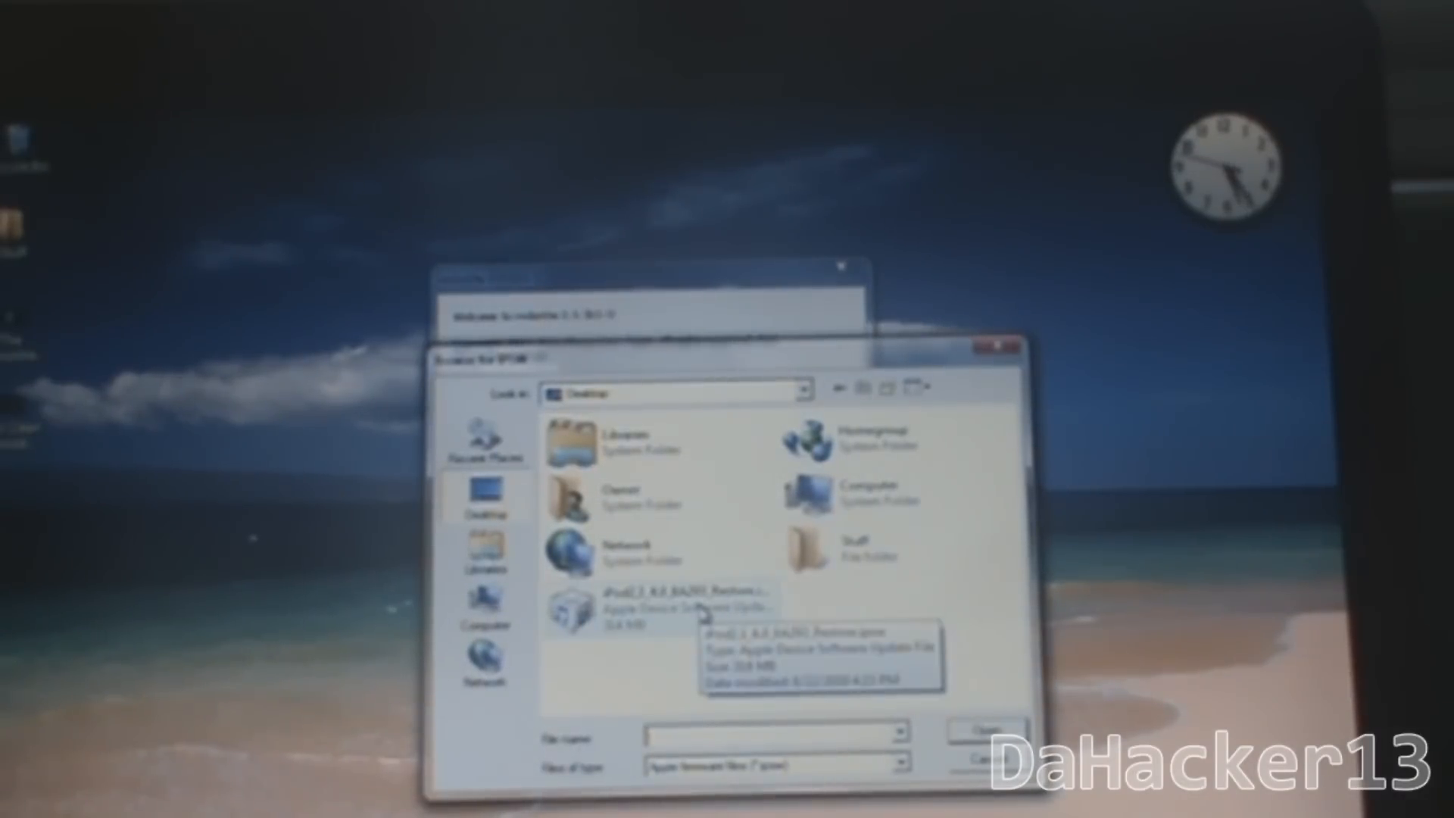
pyautogui.click(659, 608)
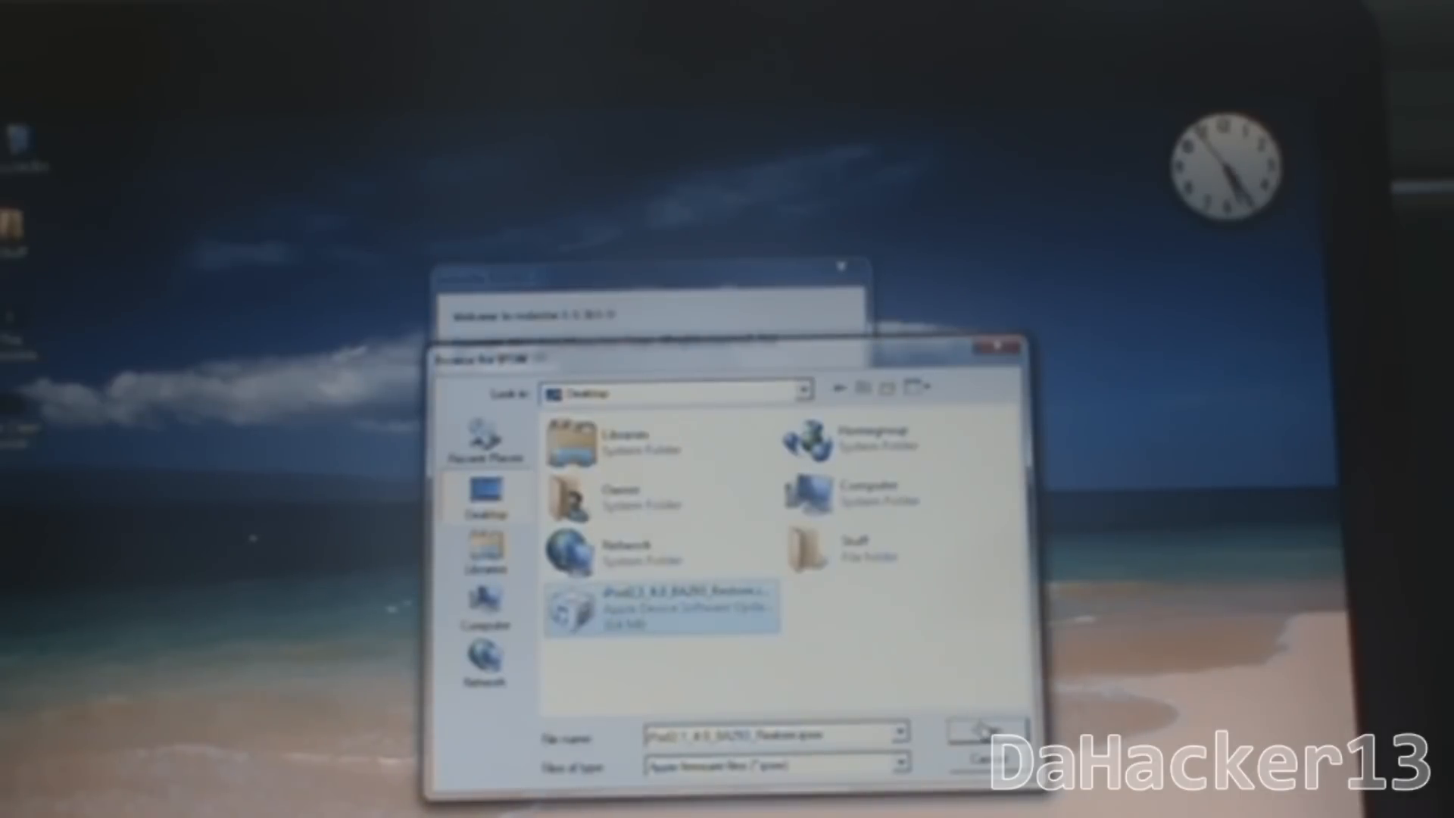
pyautogui.click(980, 732)
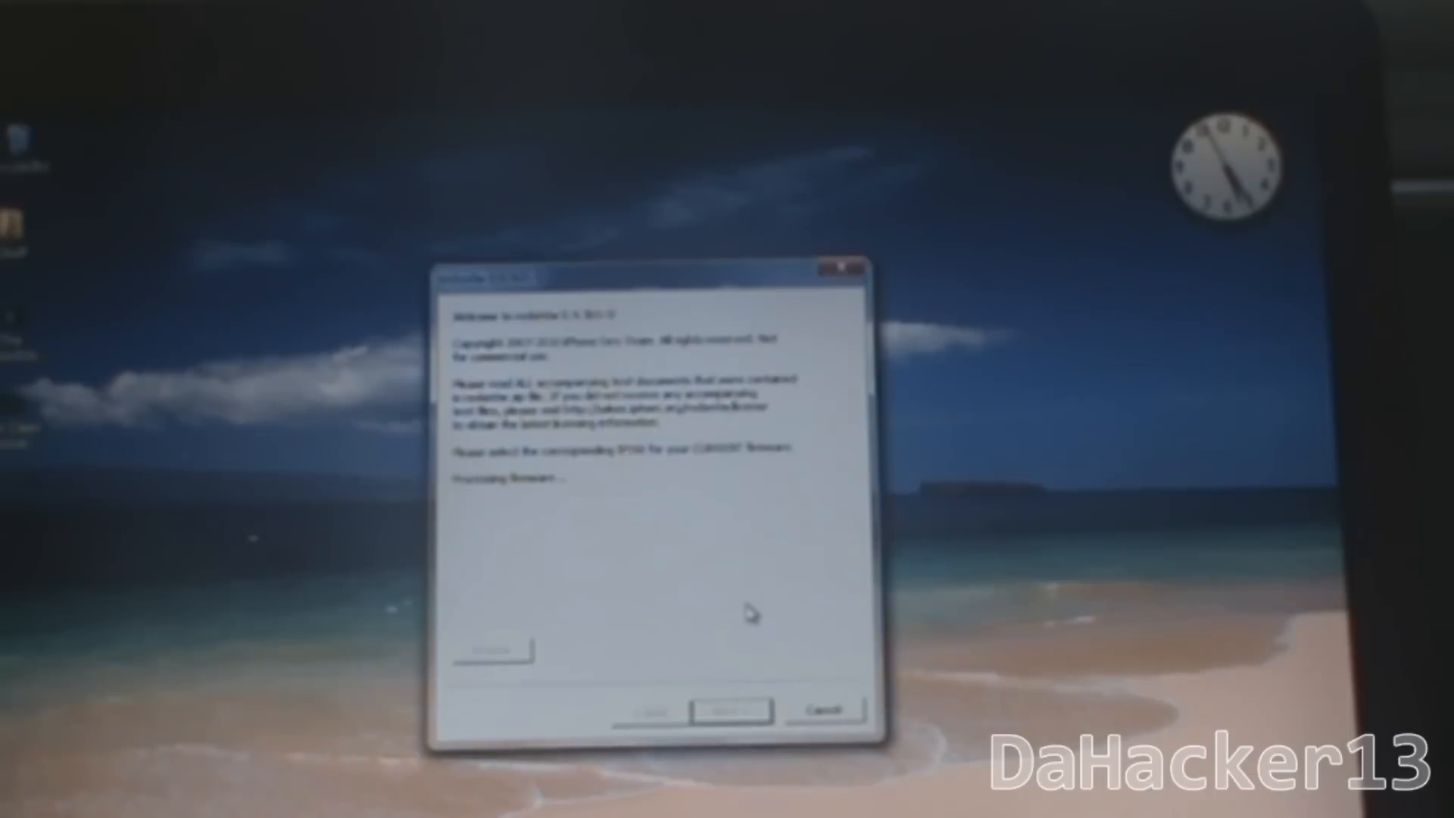
# - Answer No to the 'Is this an MC model' prompt after firmware identification
pyautogui.click(729, 709)
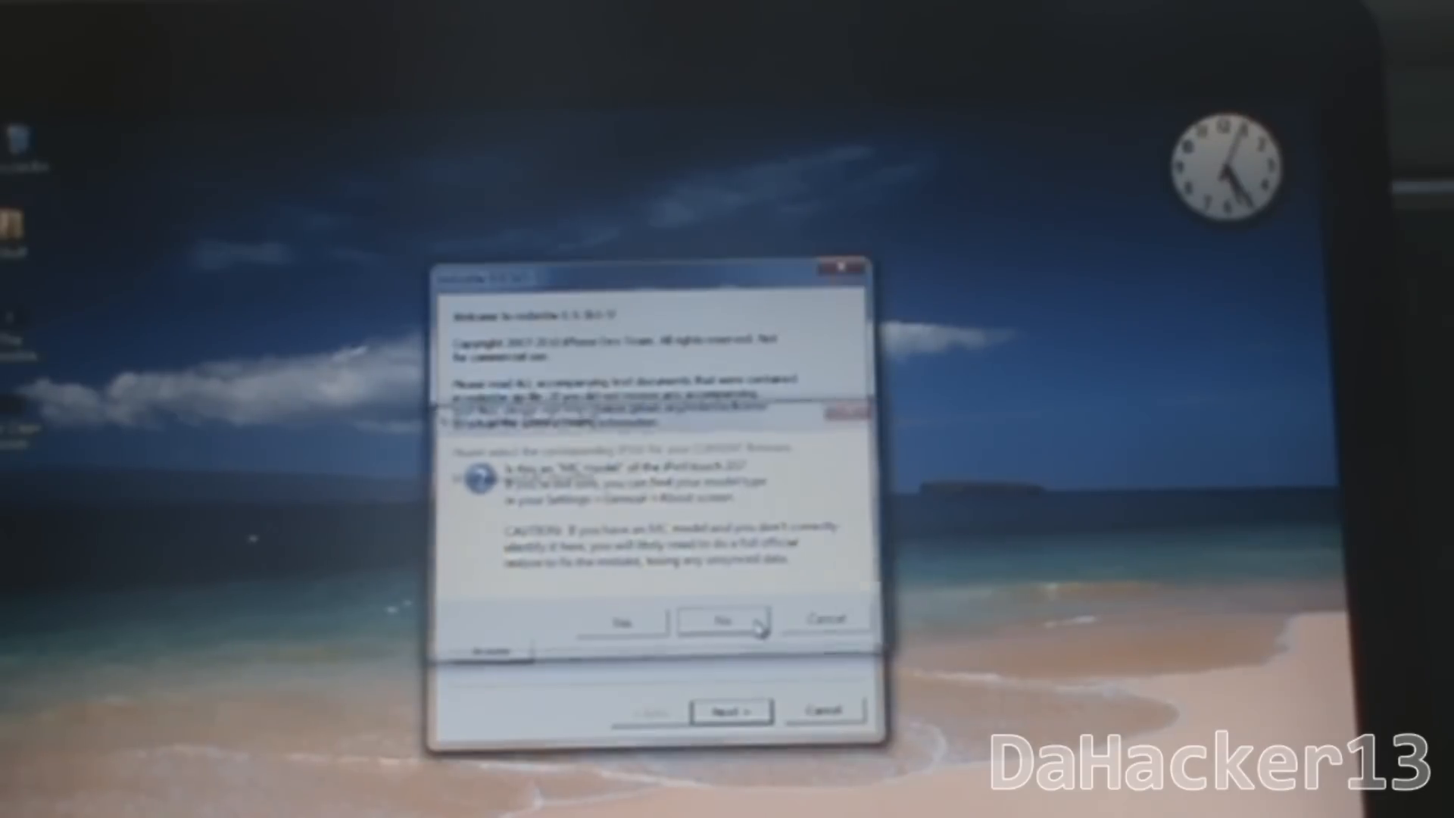
pyautogui.click(729, 618)
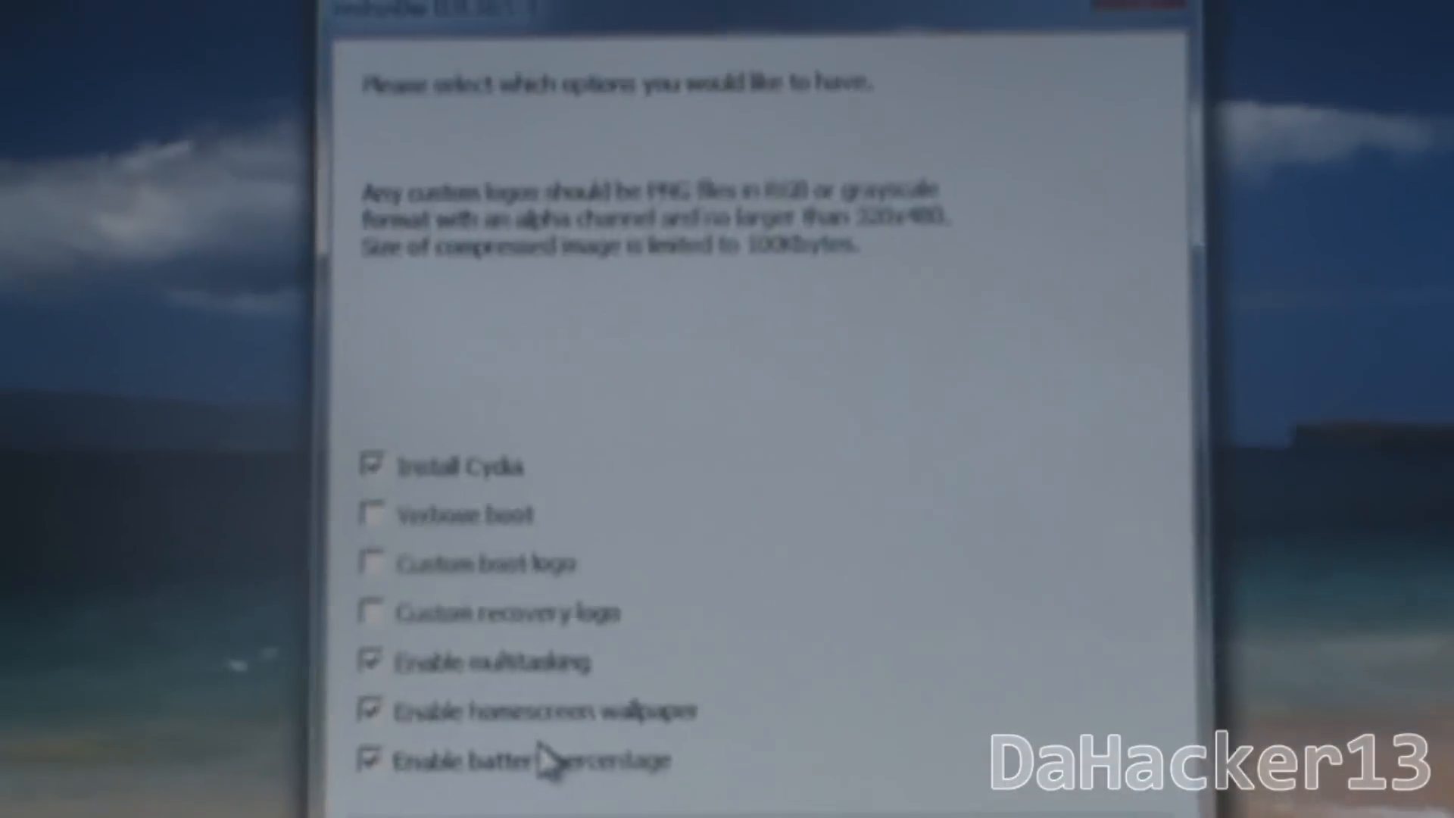
# - Accept Cydia, multitasking, wallpaper and battery percentage options and advance to device instructions
pyautogui.click(994, 661)
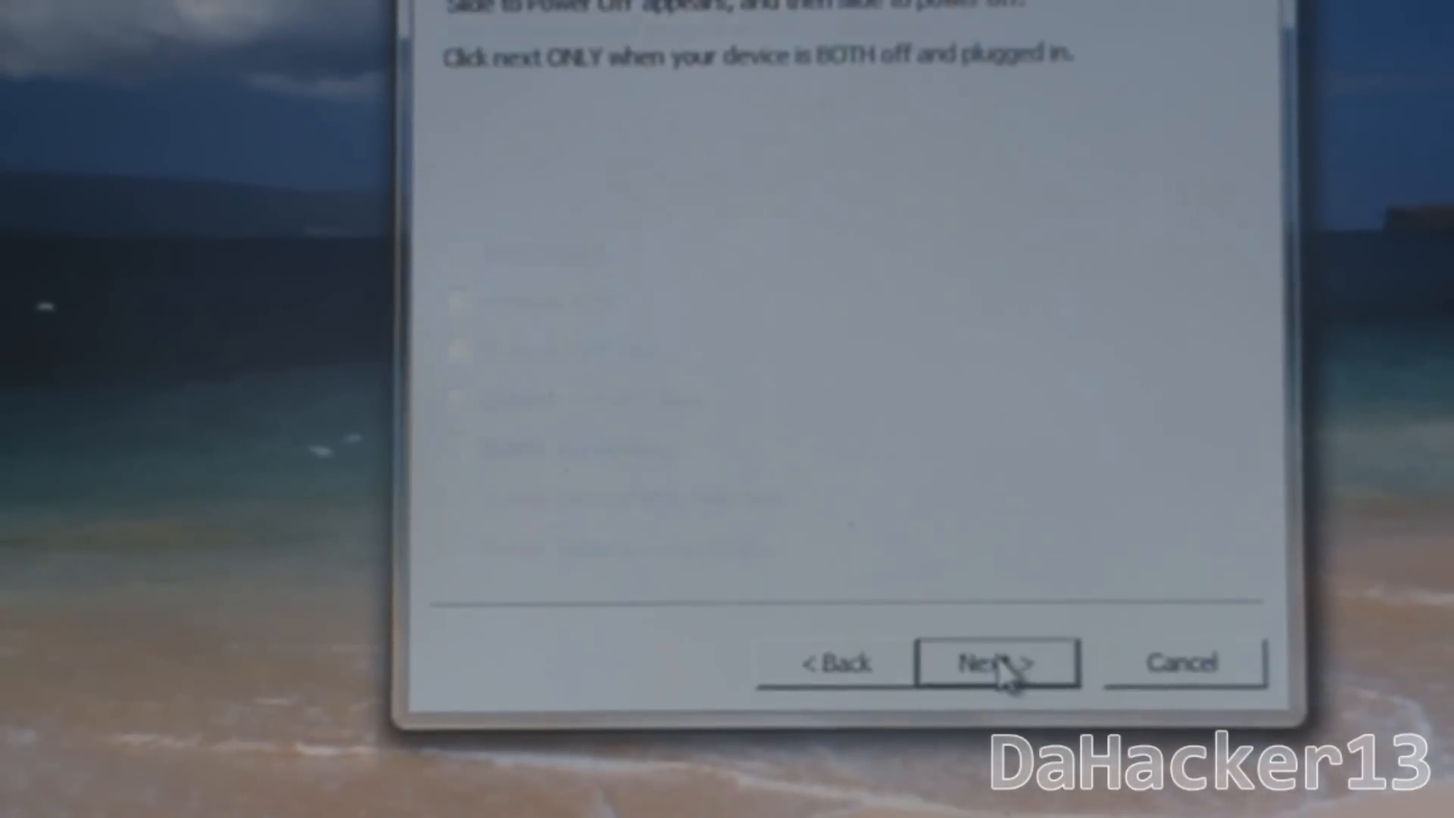